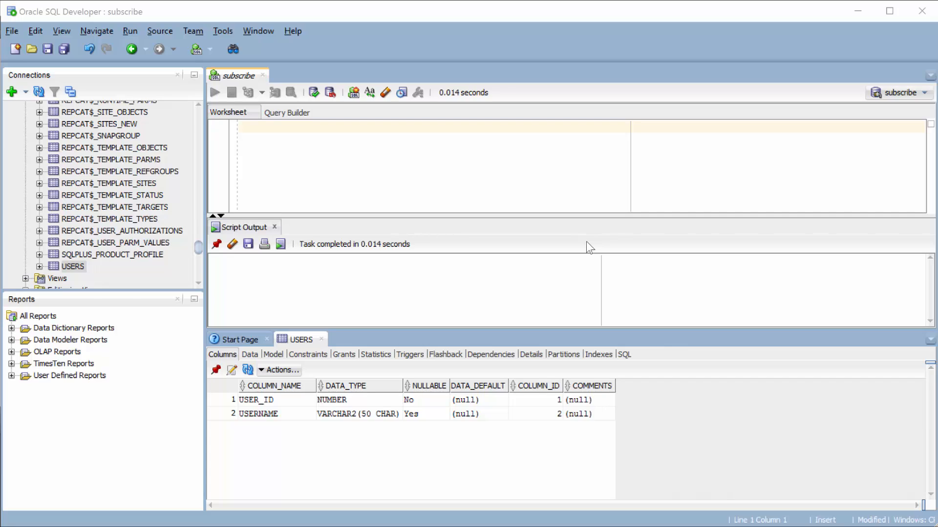
pyautogui.moveTo(584, 248)
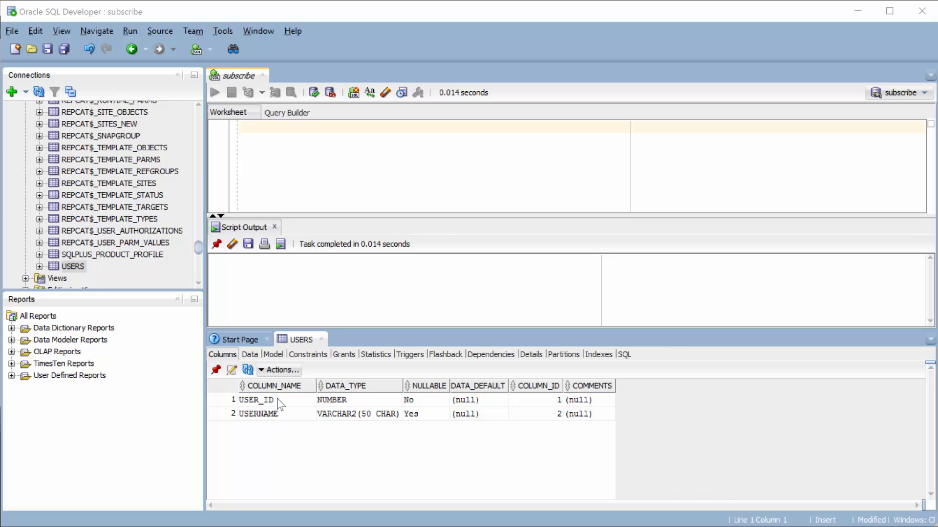
# Step: Review the existing columns, then type CREATE TABLE users (user_id NUMBER, username VARCHAR2(50 CHAR))
pyautogui.click(256, 399)
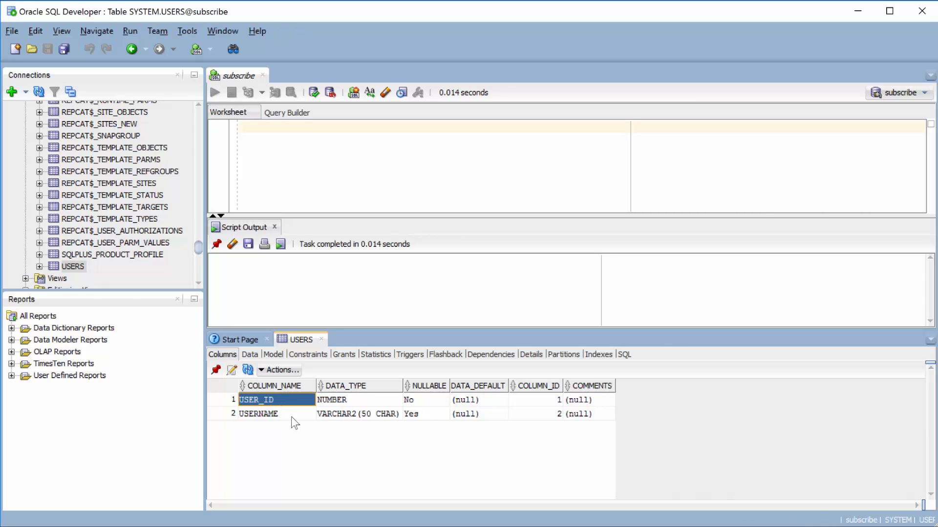
pyautogui.click(259, 413)
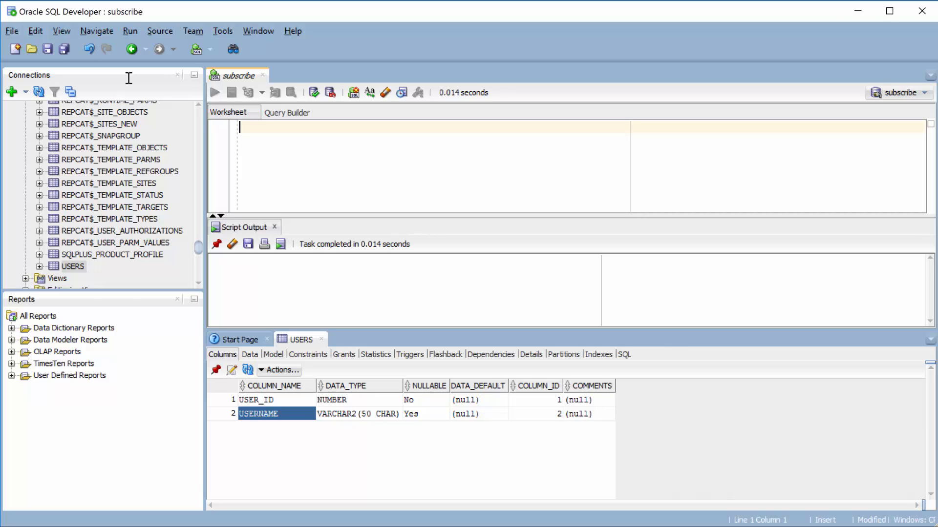
pyautogui.write('CREA')
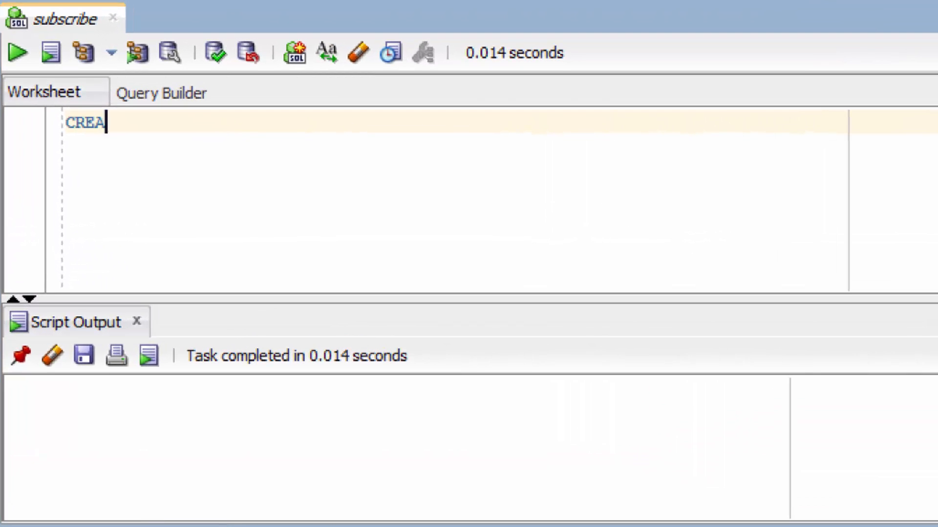
pyautogui.write('TE TABLE users')
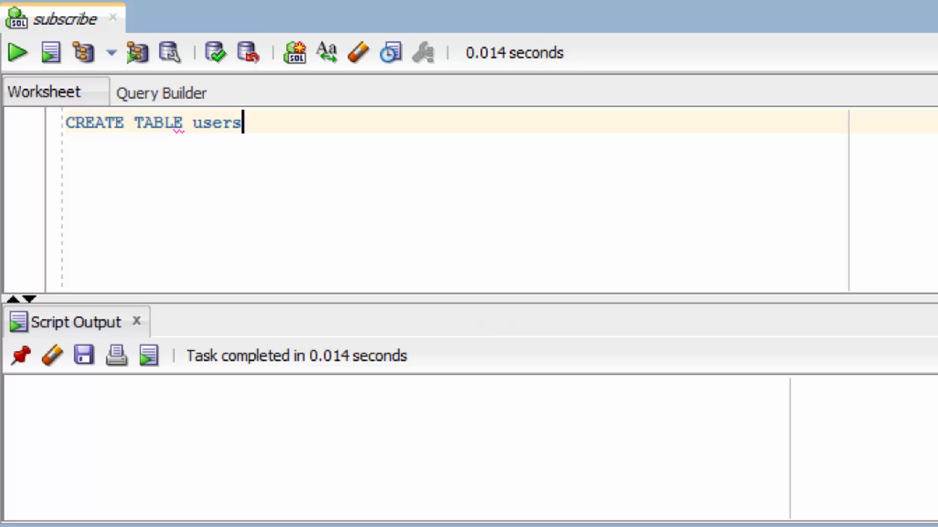
pyautogui.write('(')
pyautogui.write('user')
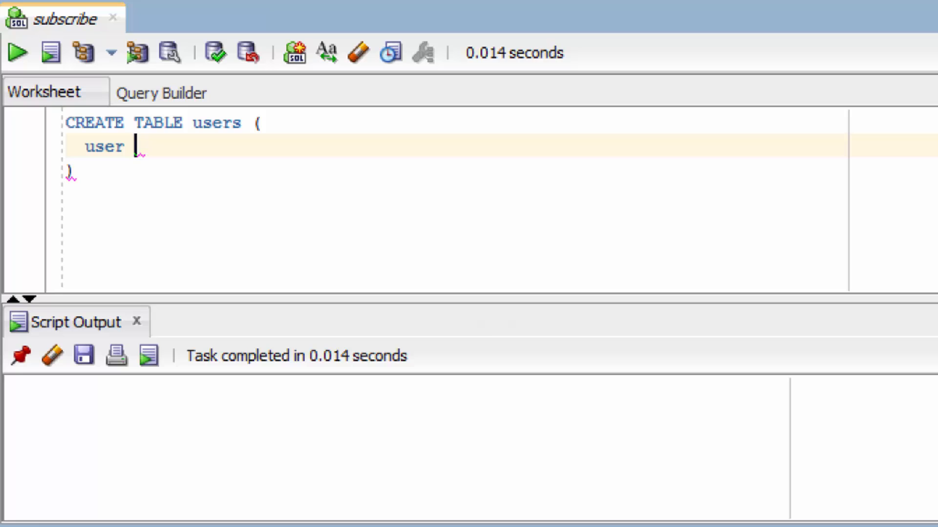
pyautogui.write('_id N')
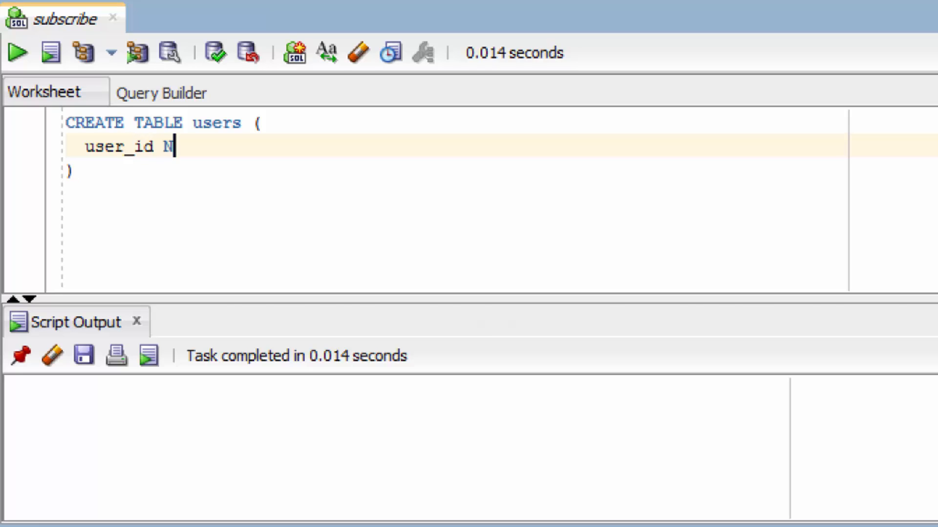
pyautogui.write('UMBER,')
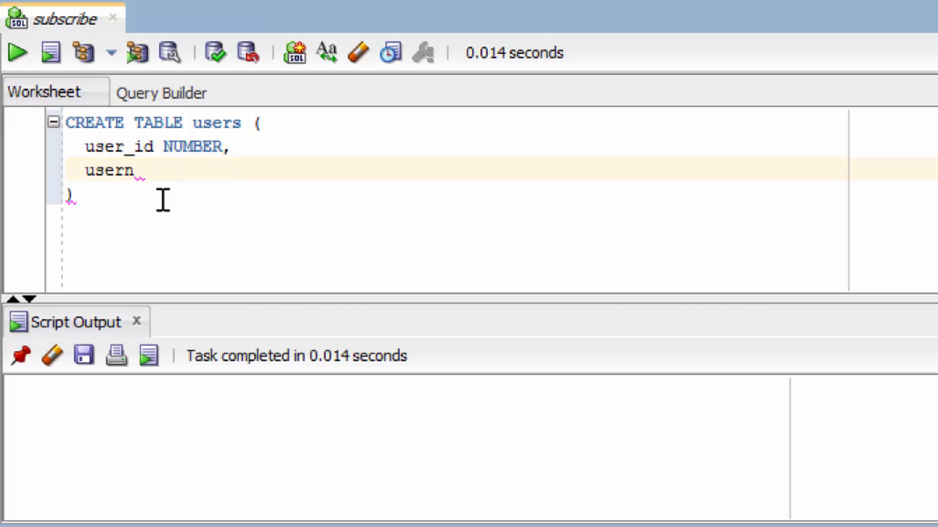
pyautogui.write('ame VARCHAR')
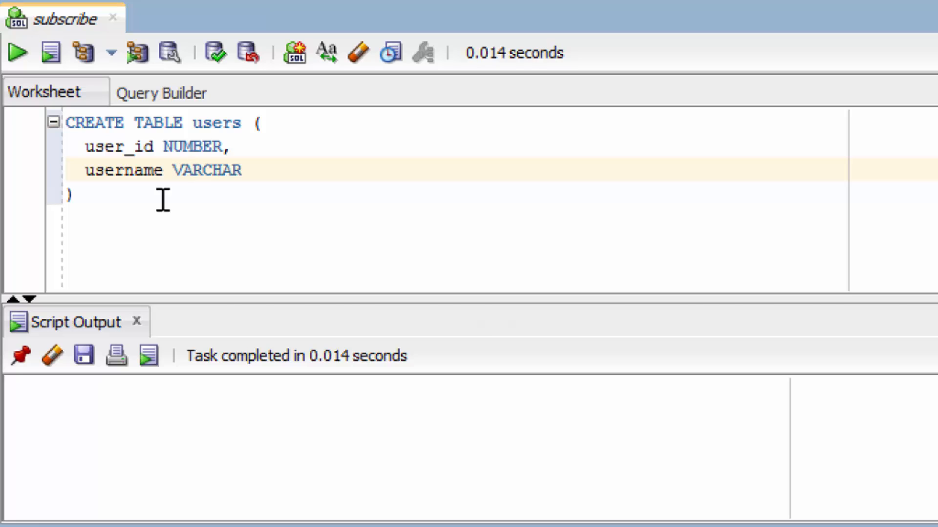
pyautogui.write('2(50)')
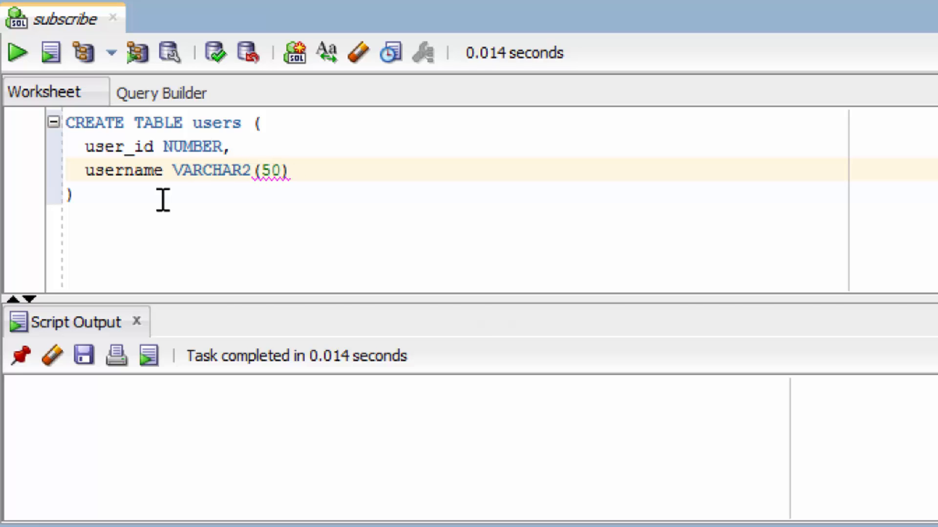
pyautogui.write('CHAR')
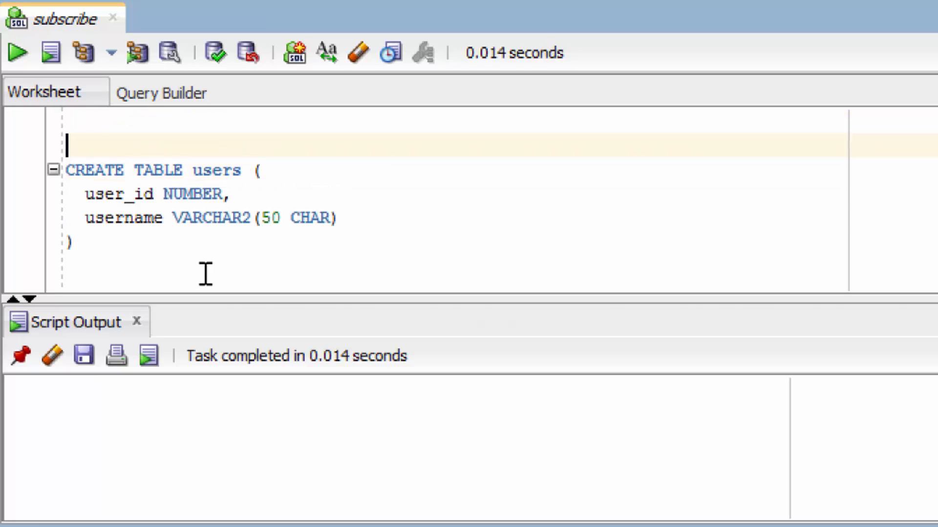
# Step: Add a DROP TABLE users; statement above the CREATE TABLE script
pyautogui.write('DROP TABLE')
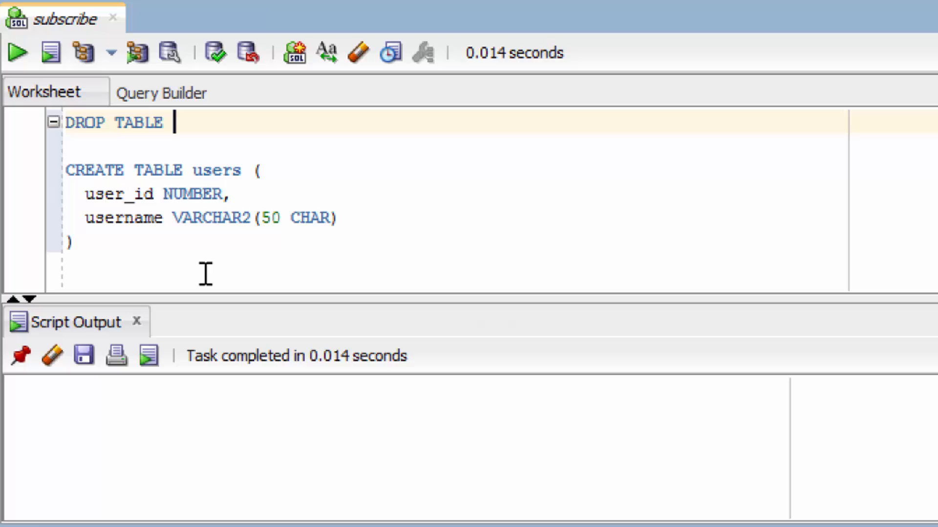
pyautogui.write('users;')
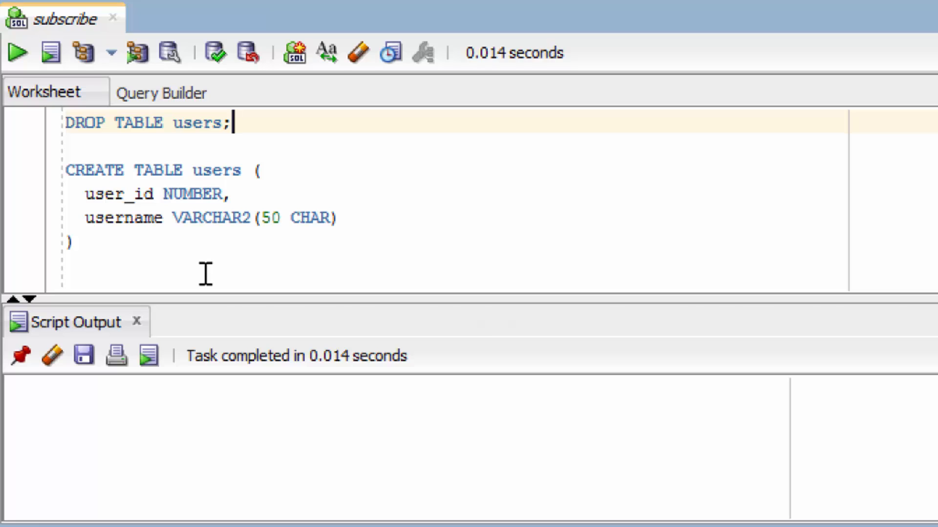
pyautogui.moveTo(186, 217)
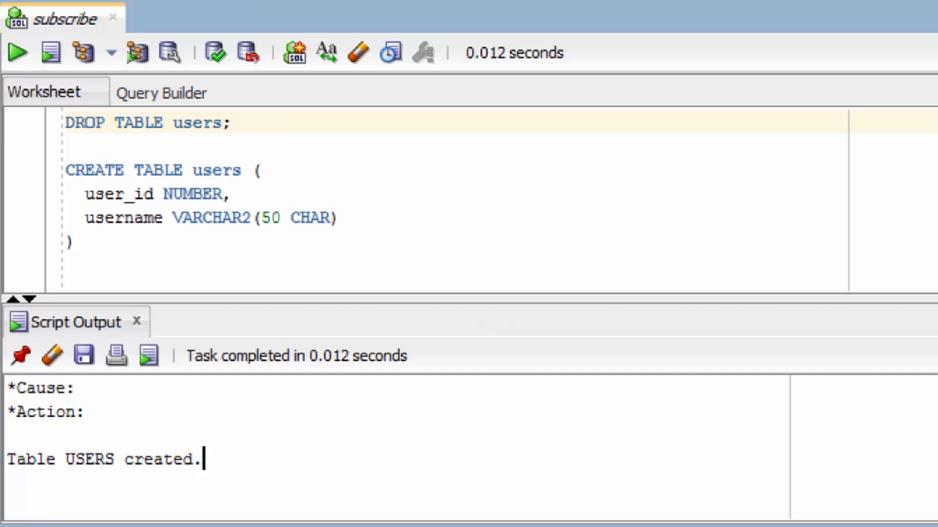
pyautogui.moveTo(224, 455)
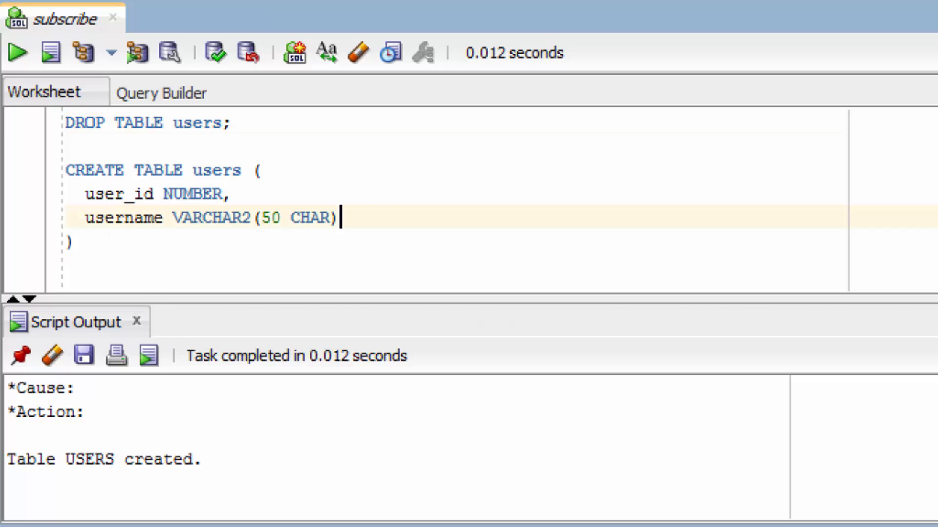
# Step: Add NOT NULL UNIQUE to username and PRIMARY KEY to user_id
pyautogui.write('NOT NULL')
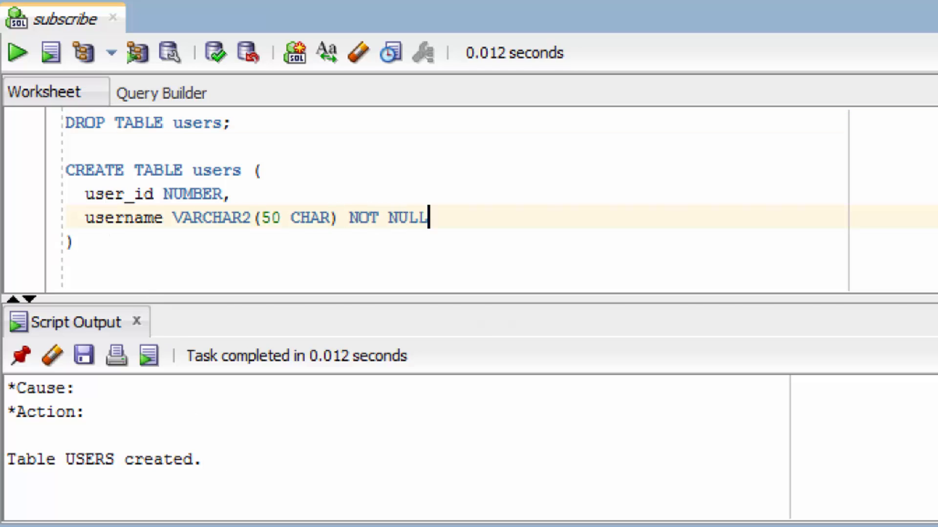
pyautogui.write('UNIQUE')
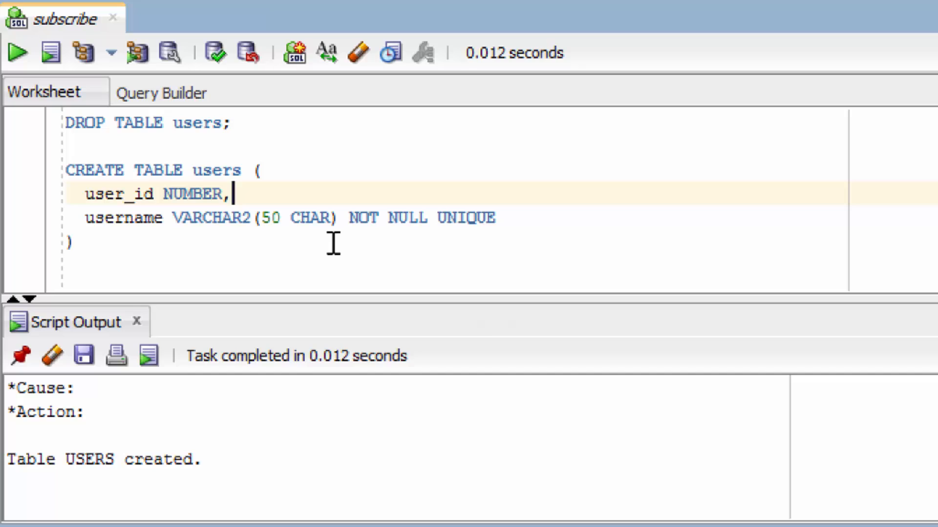
pyautogui.write('PRIM')
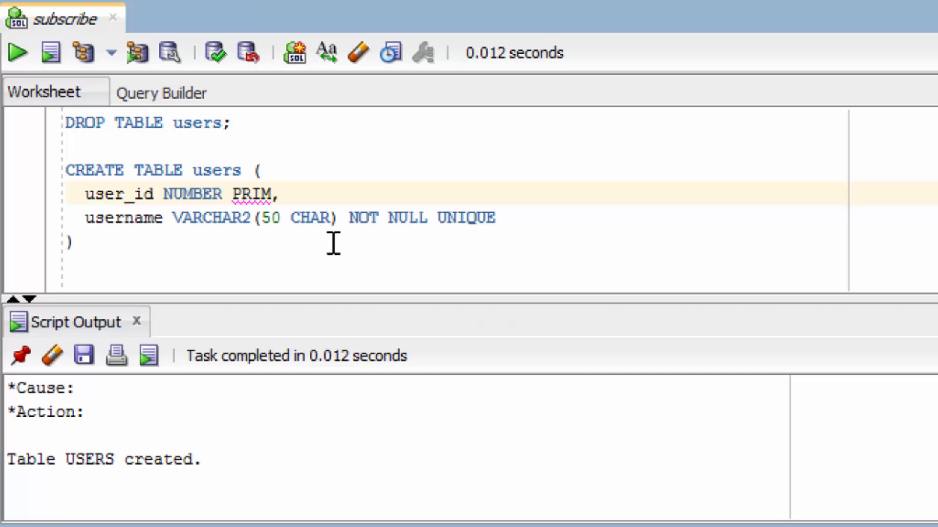
pyautogui.write('ARY KEY')
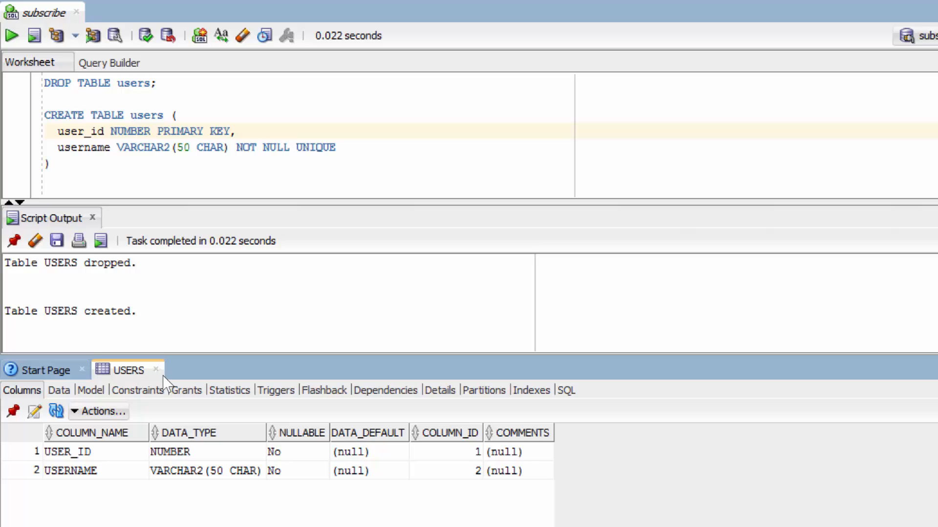
# Step: Show the USERS Constraints tab and inspect the system-generated SYS_C constraint names
pyautogui.click(136, 389)
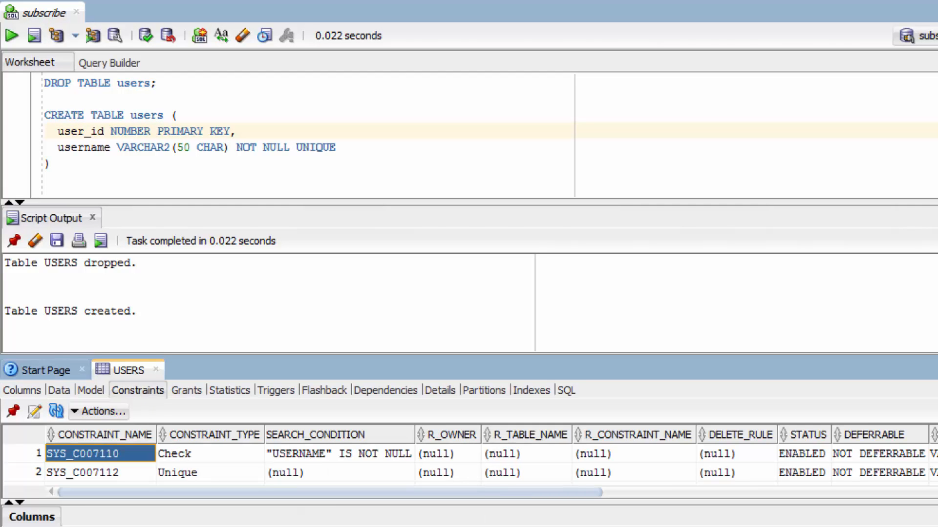
pyautogui.click(99, 472)
pyautogui.write('CONSTRAINT ')
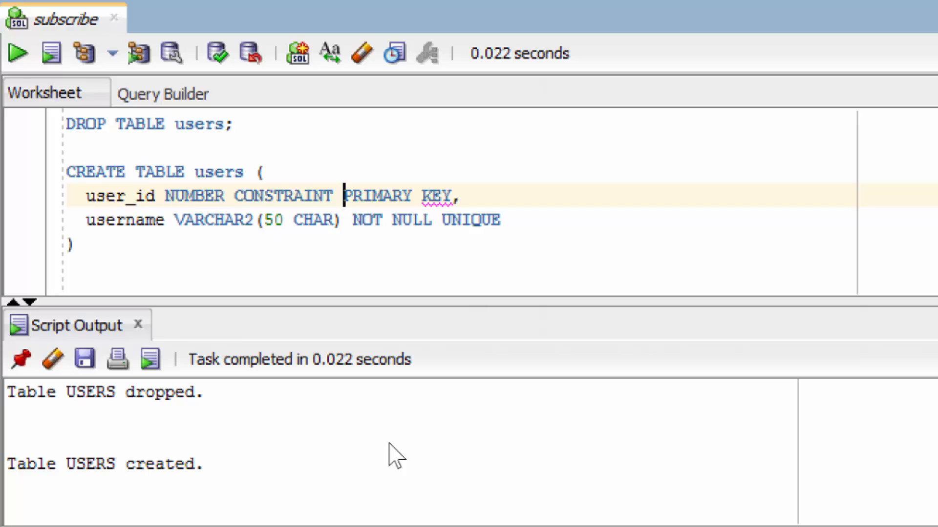
# Step: Name the user_id constraint users_pk, between CONSTRAINT and PRIMARY KEY
pyautogui.write('users')
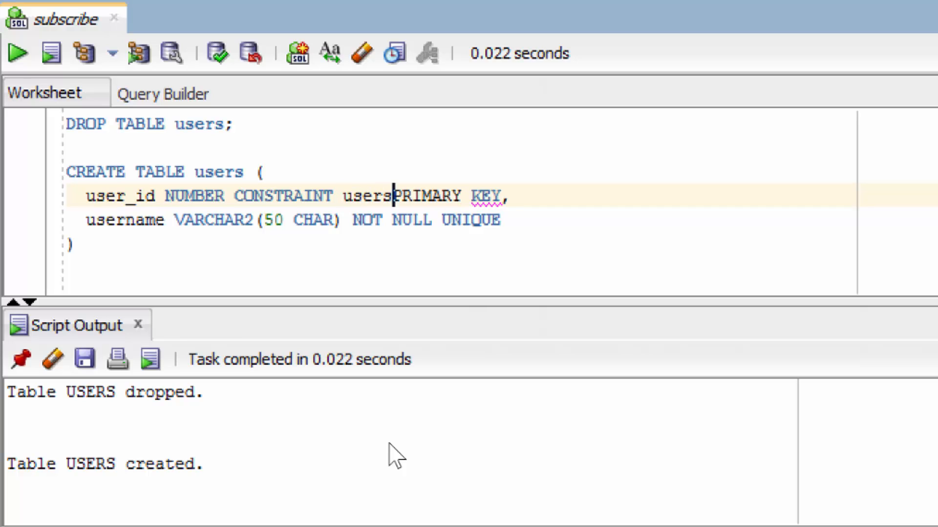
pyautogui.write('_pk')
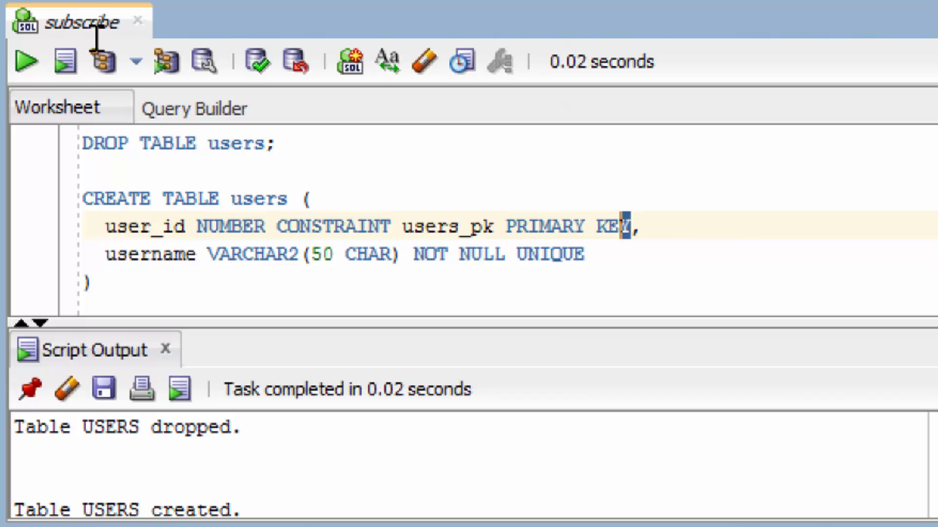
# Step: Replace the inline clause with a table-level CONSTRAINT users_pk PRIMARY KEY(user_id)
pyautogui.moveTo(268, 226); pyautogui.dragTo(633, 226)
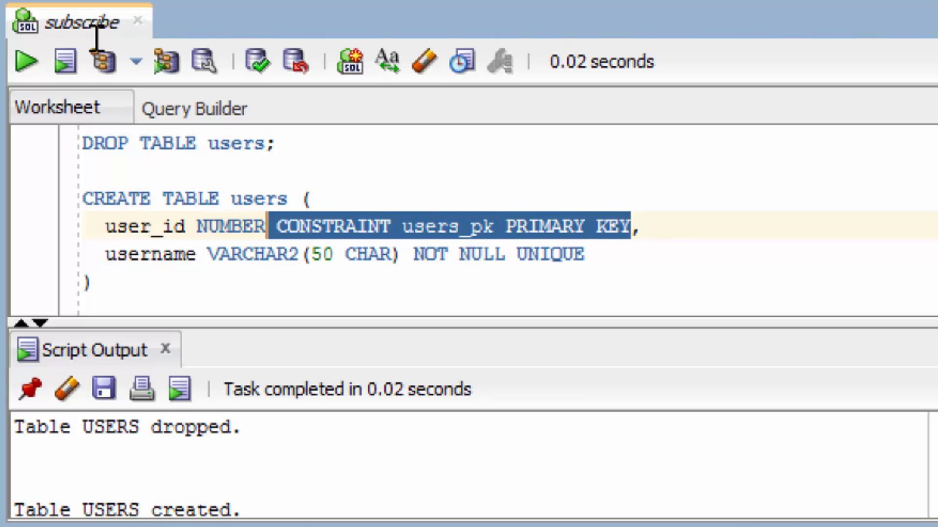
pyautogui.press('Delete')
pyautogui.write(',')
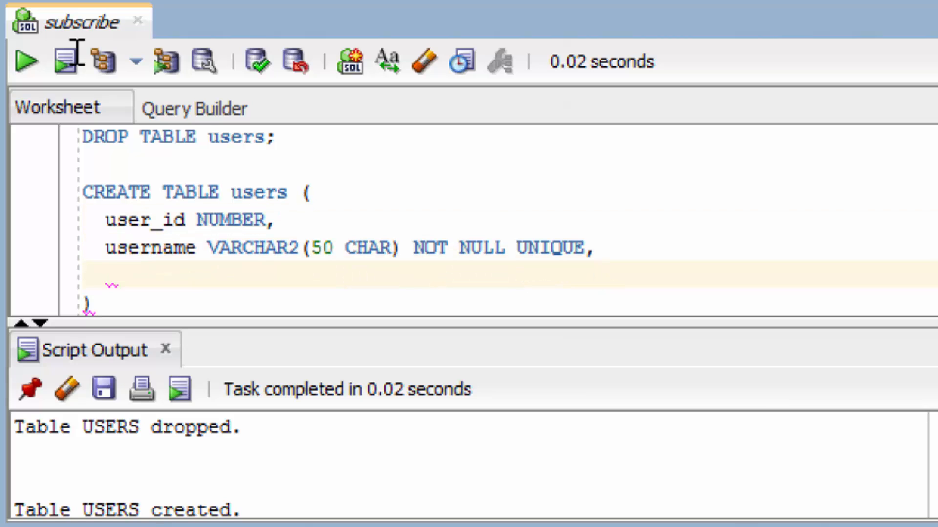
pyautogui.write('CONSTRAINT users_pk PRIMARY KEY(')
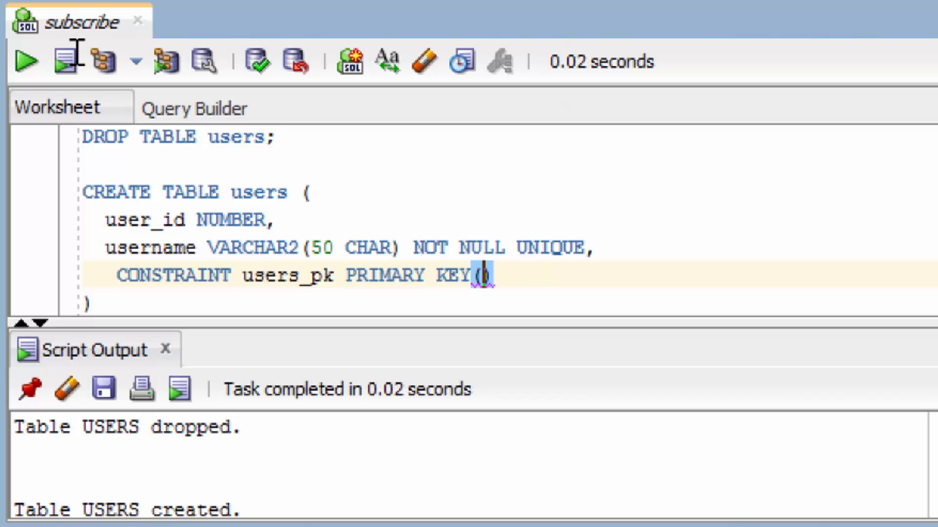
pyautogui.write('user_id')
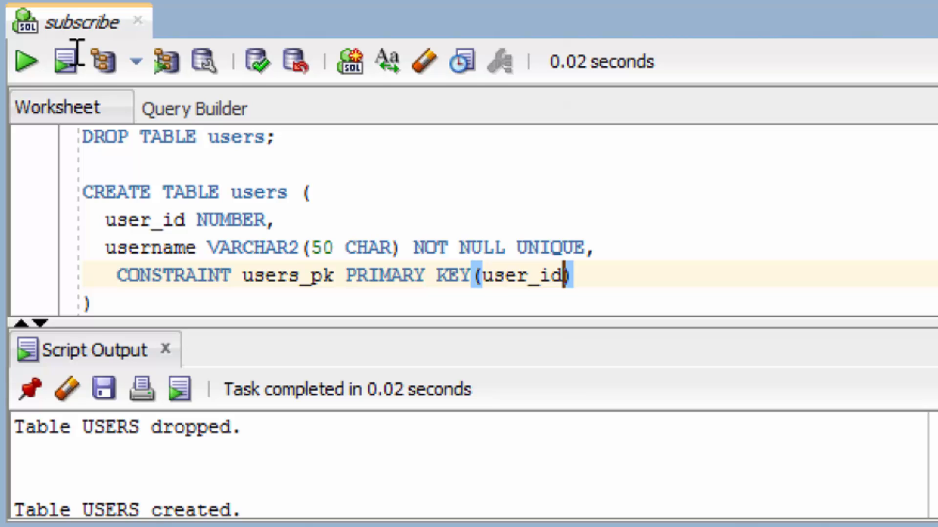
pyautogui.scroll(-3)
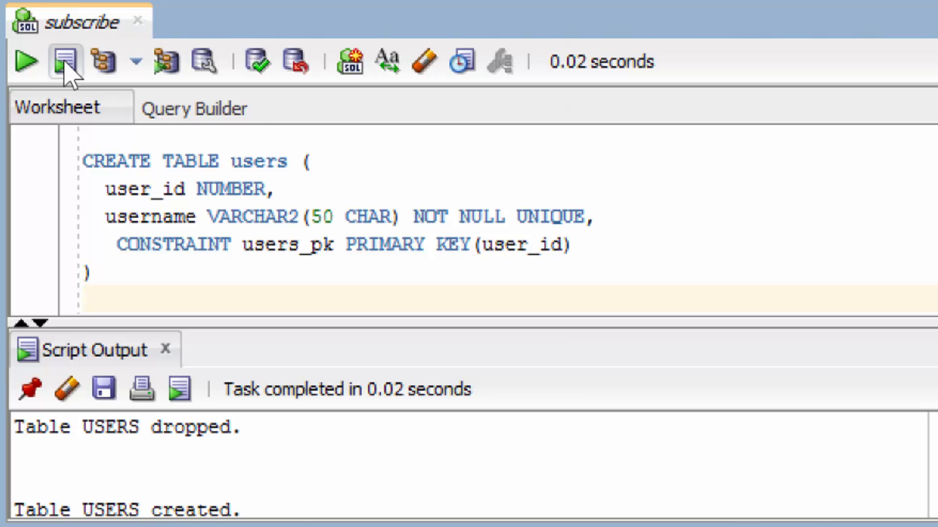
pyautogui.moveTo(65, 61)
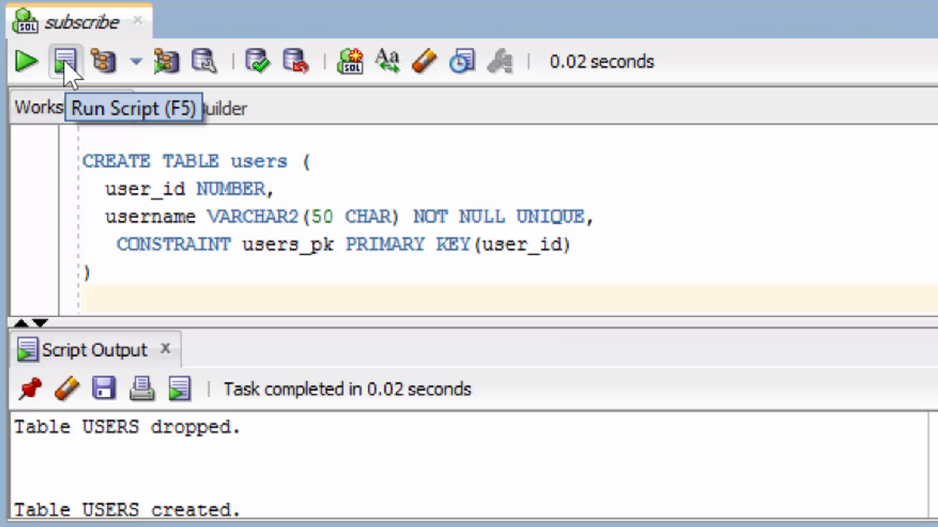
# Step: Run the script (F5) to recreate USERS with the out-of-line users_pk key
pyautogui.click(63, 61)
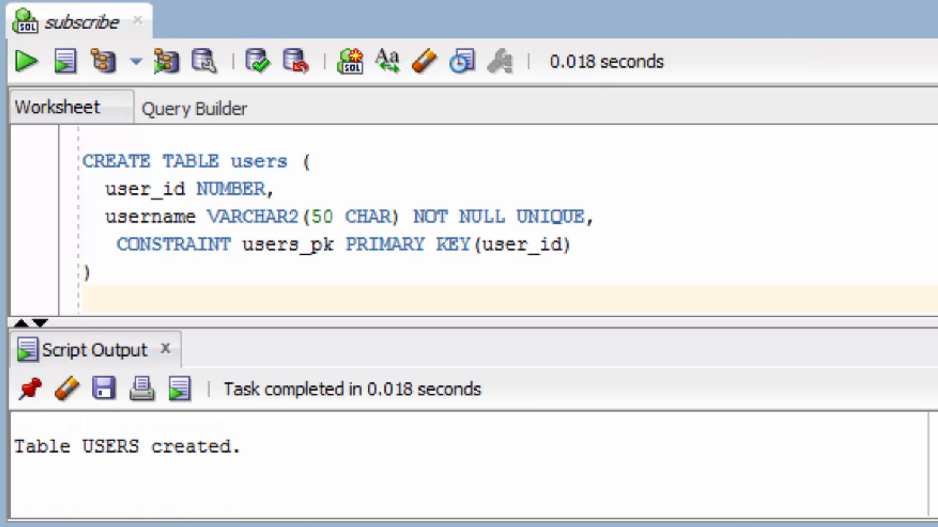